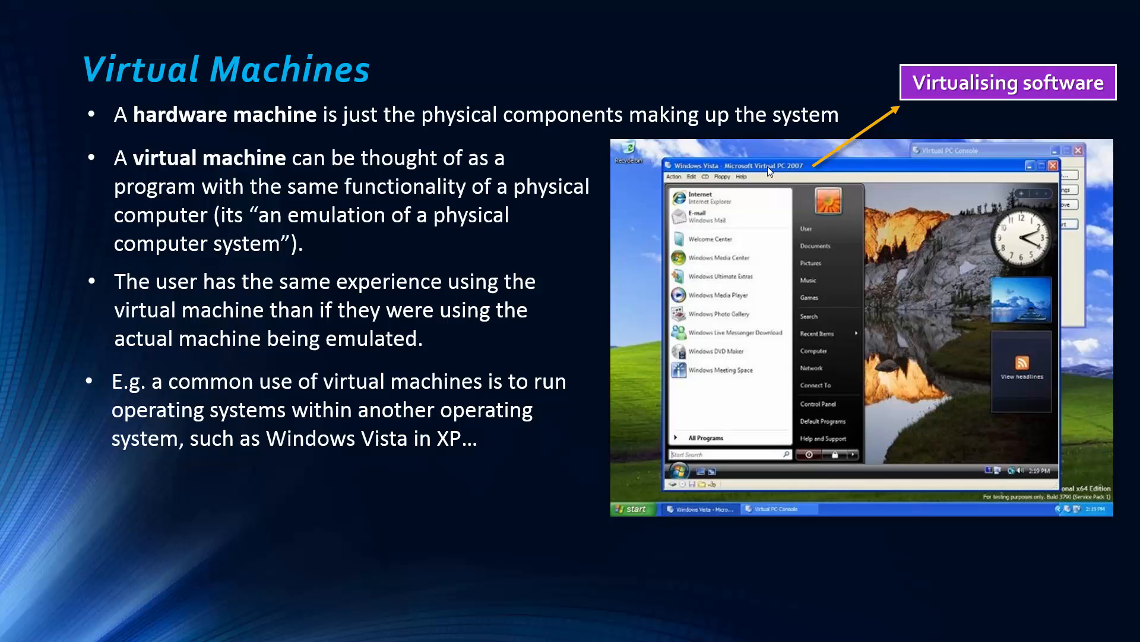
mouse_move(755, 179)
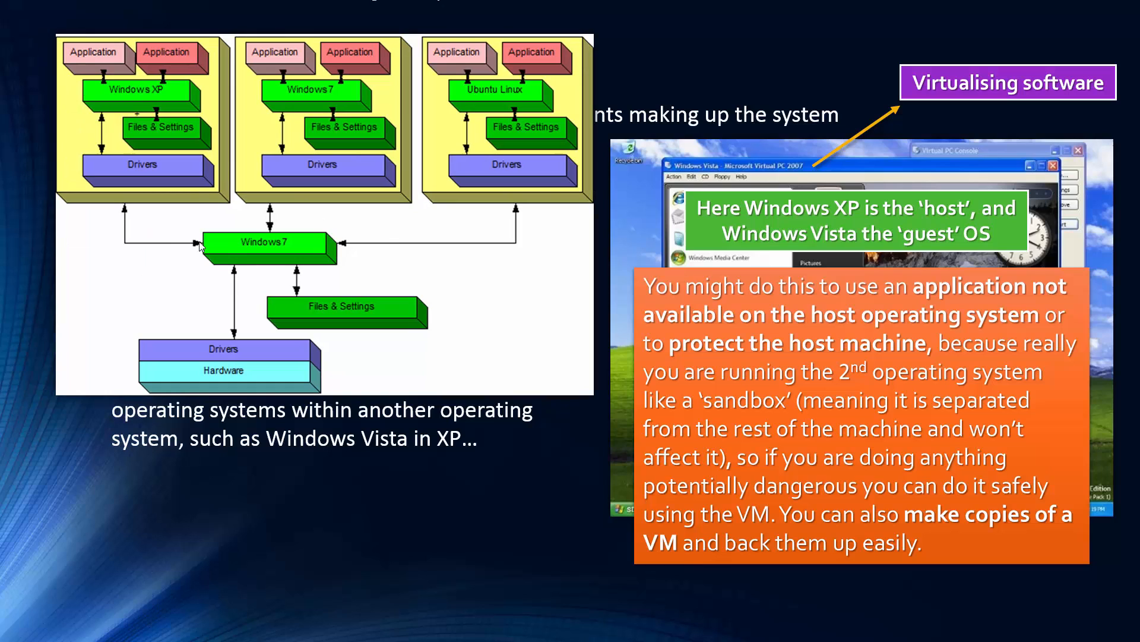
mouse_move(342, 246)
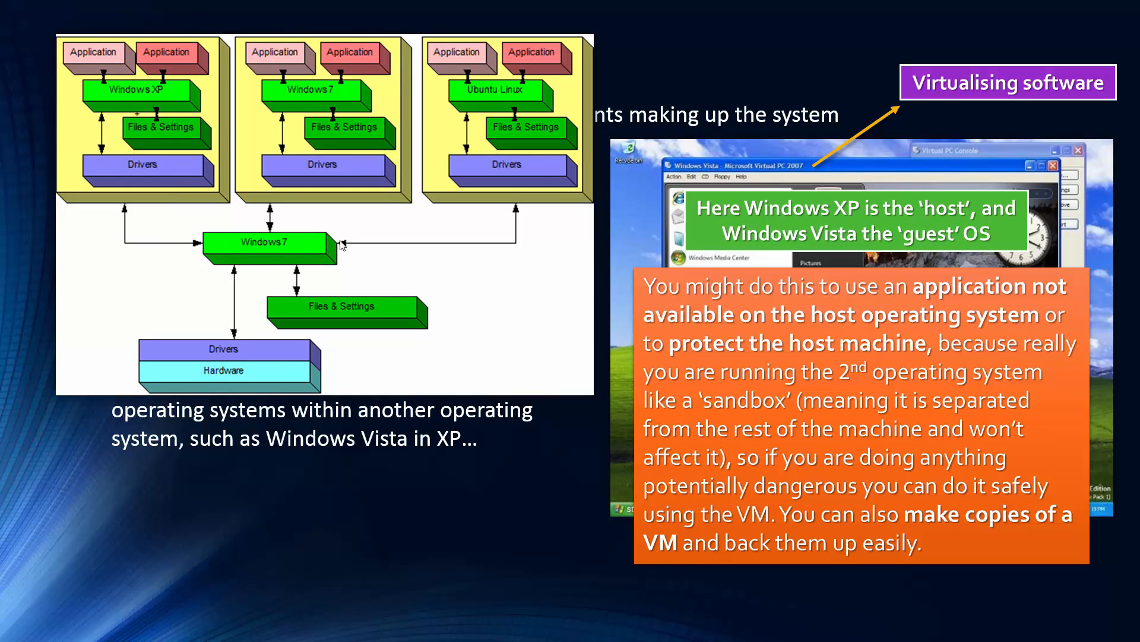
mouse_move(206, 218)
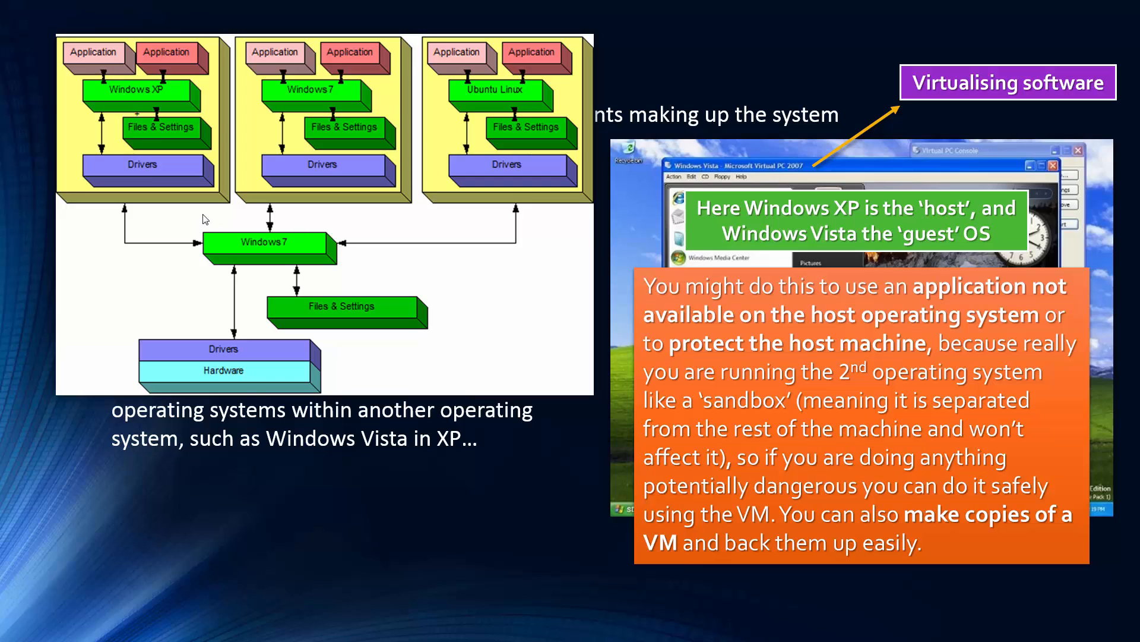
mouse_move(318, 212)
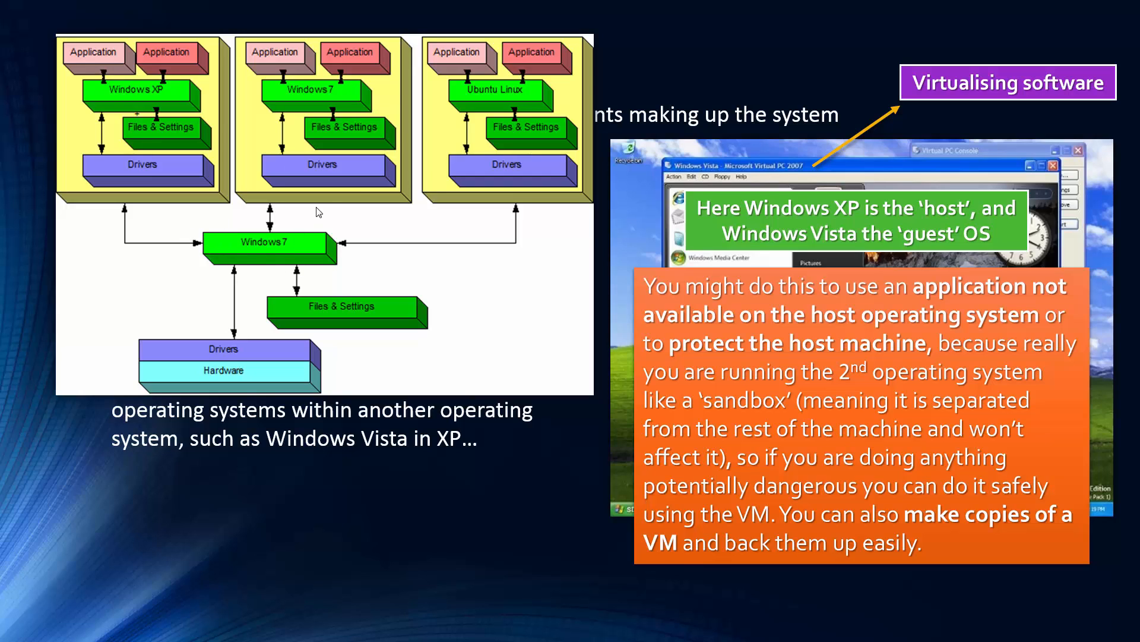
mouse_move(299, 253)
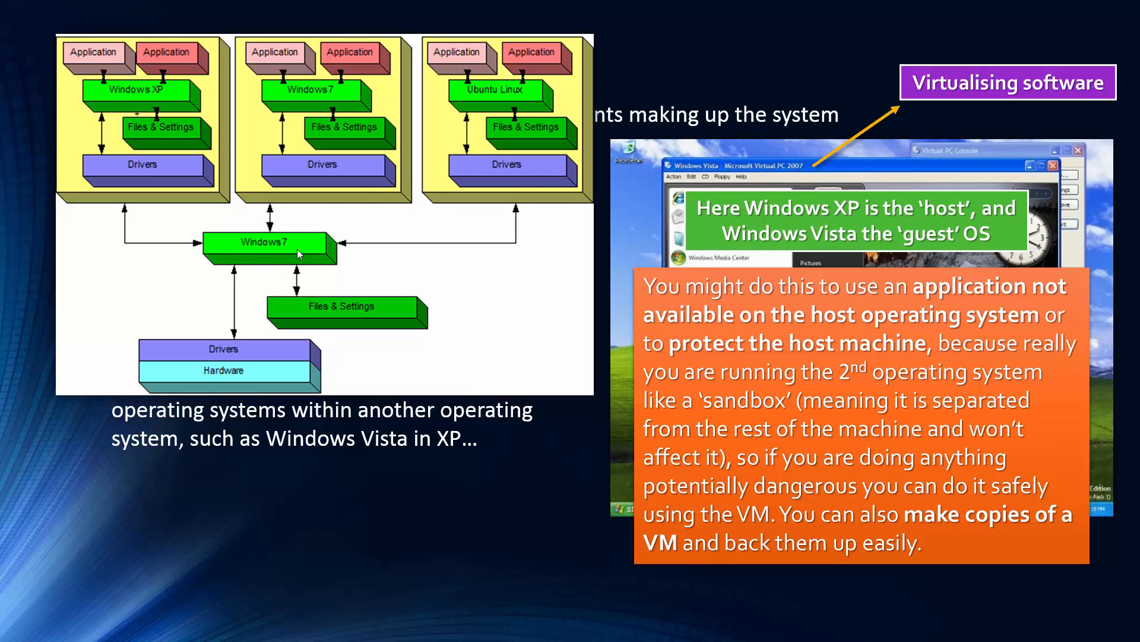
mouse_move(368, 307)
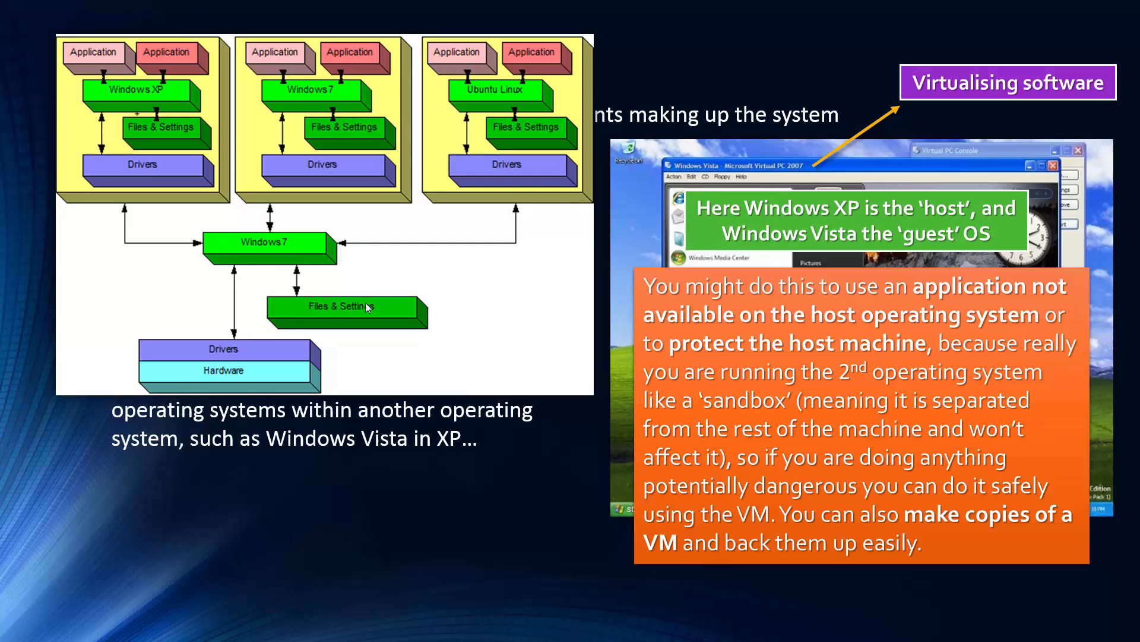
mouse_move(193, 466)
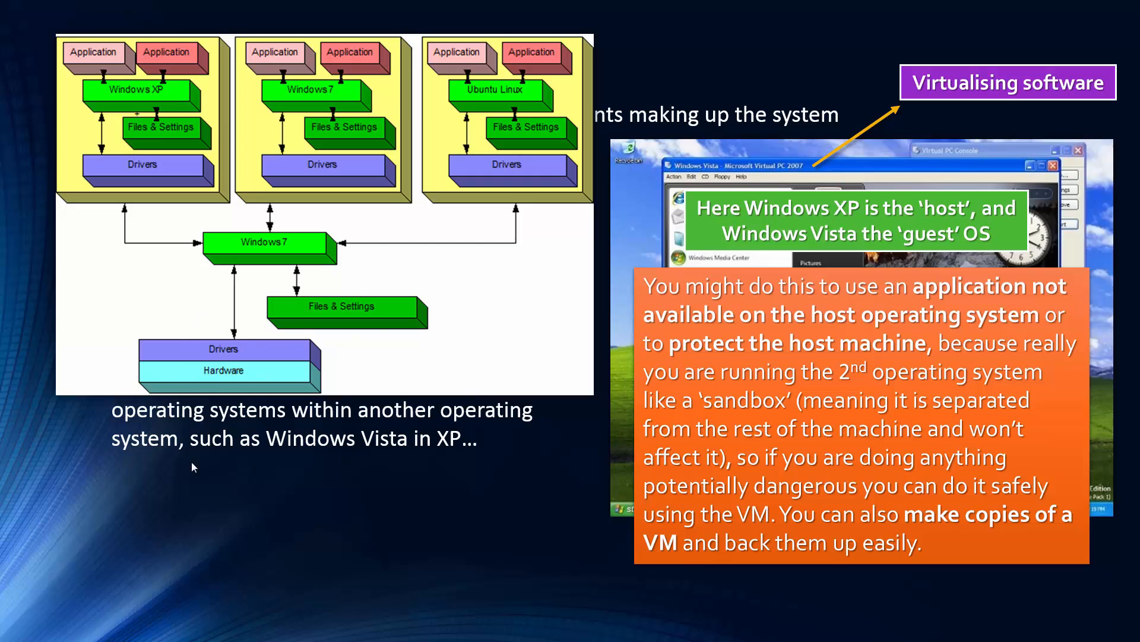
mouse_move(295, 147)
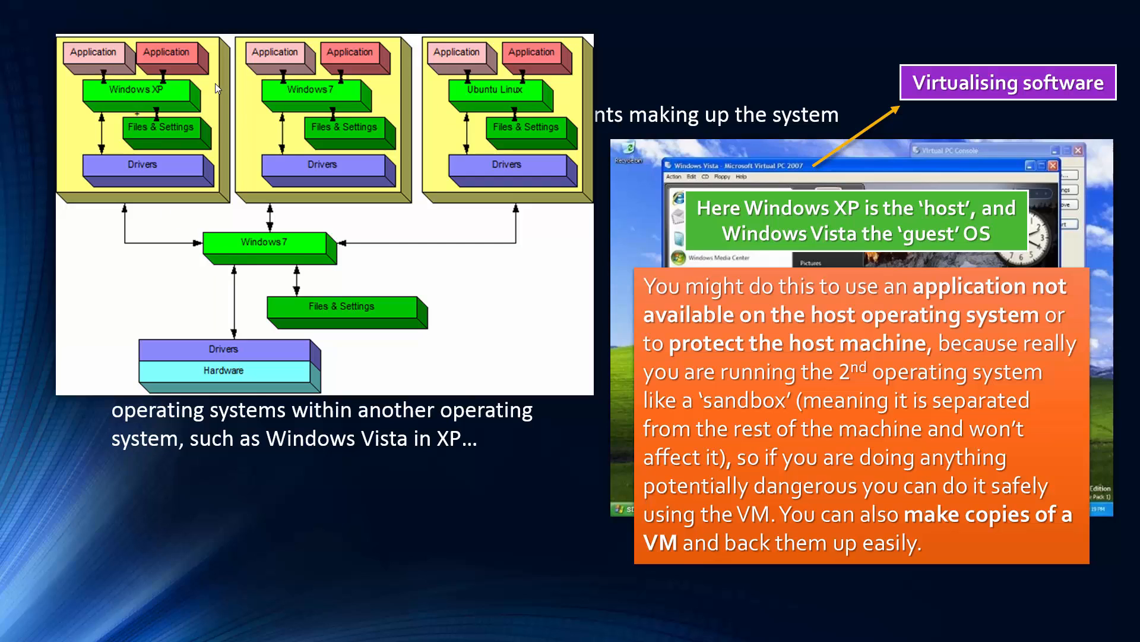
mouse_move(283, 246)
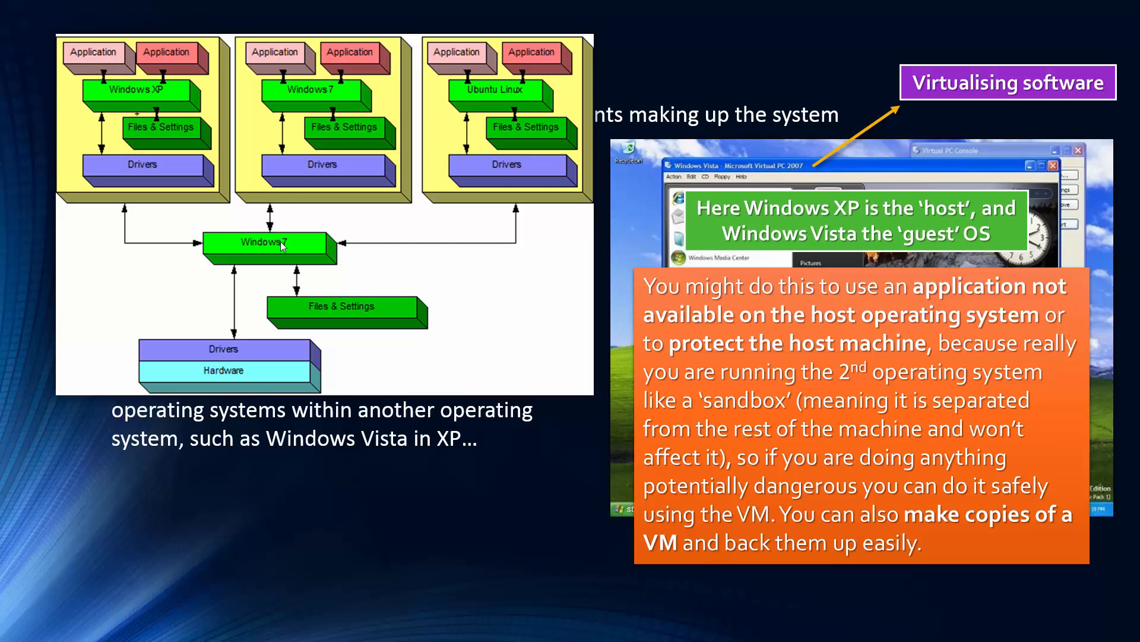
mouse_move(375, 86)
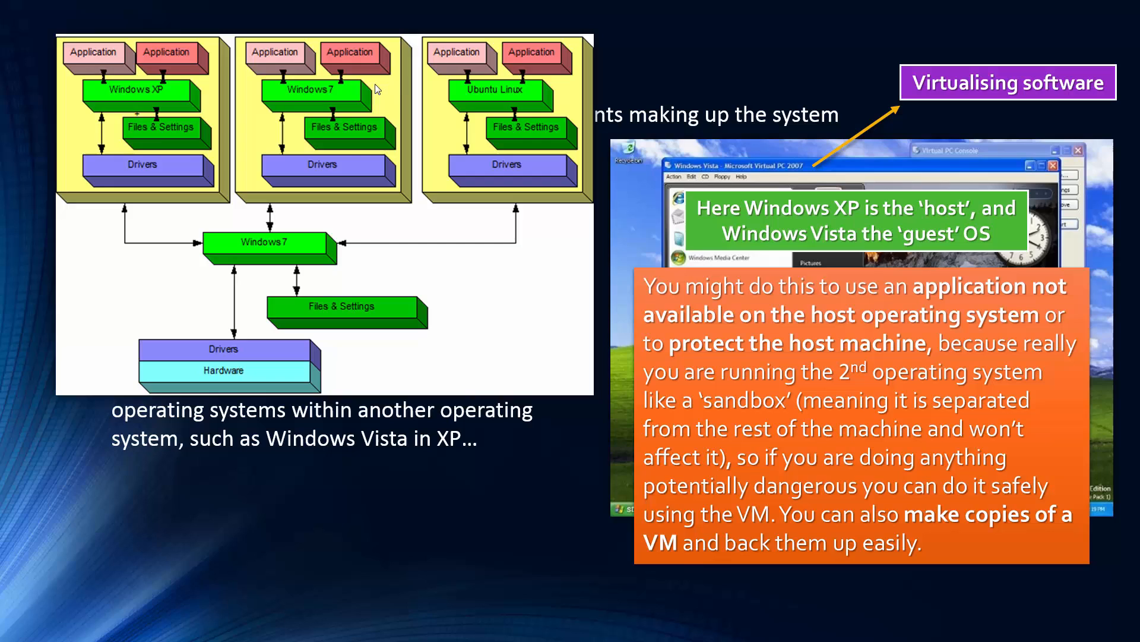
mouse_move(283, 281)
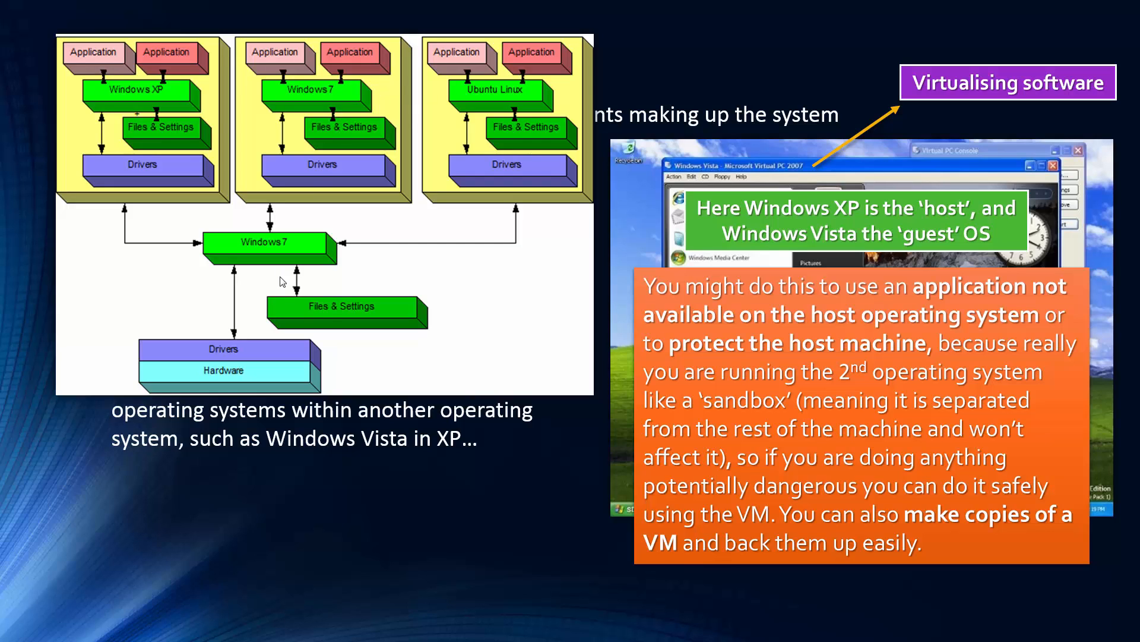
mouse_move(356, 164)
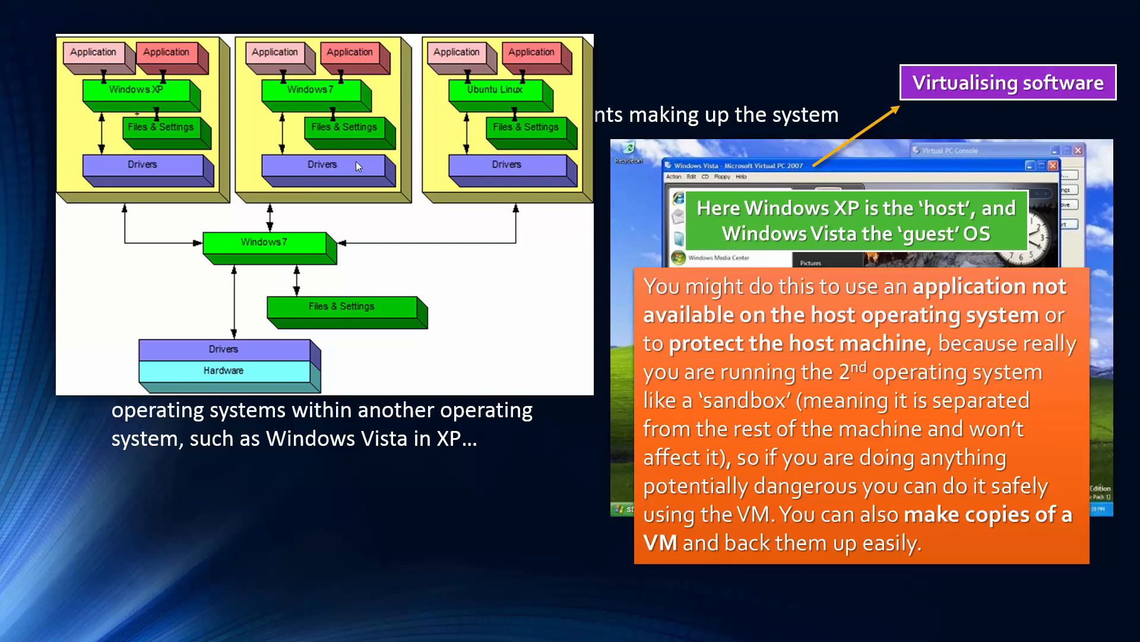
mouse_move(331, 243)
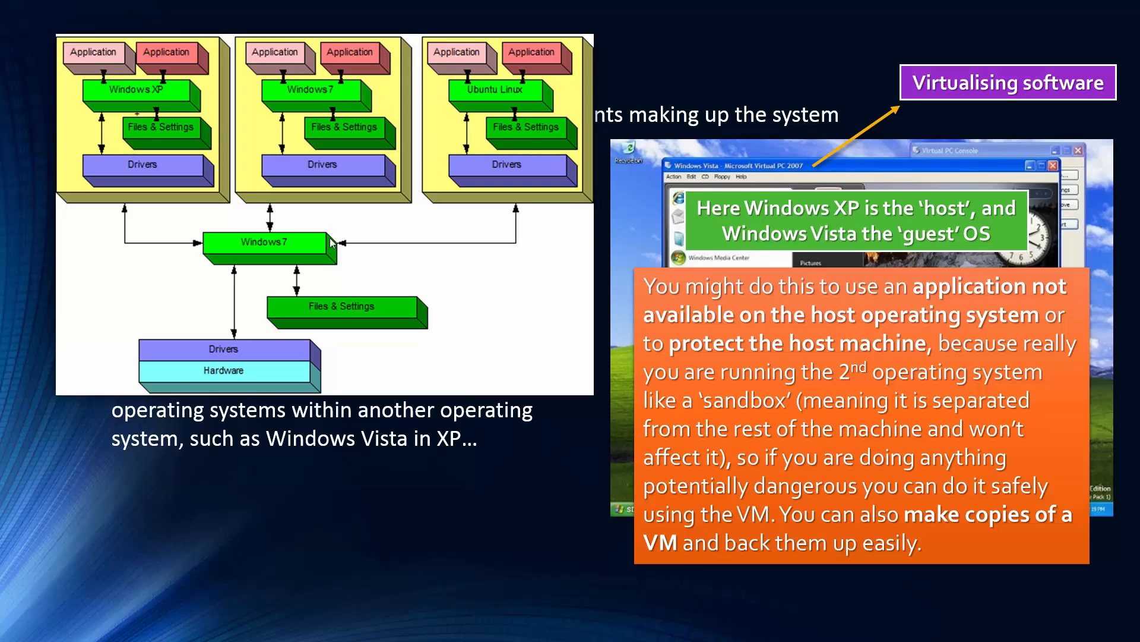
mouse_move(246, 375)
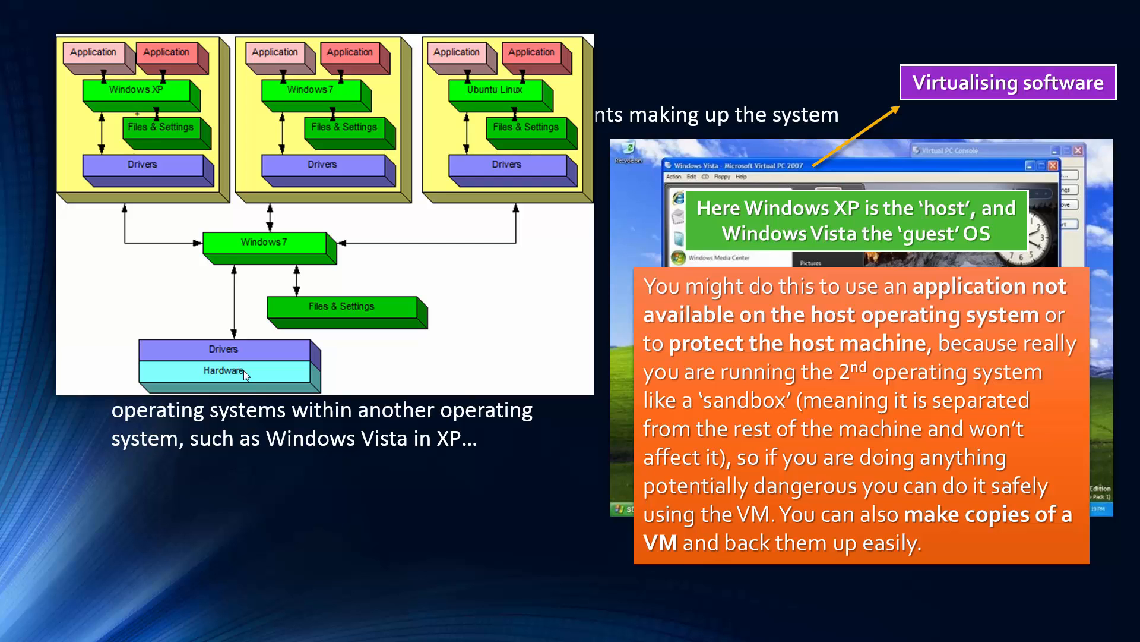
mouse_move(900, 267)
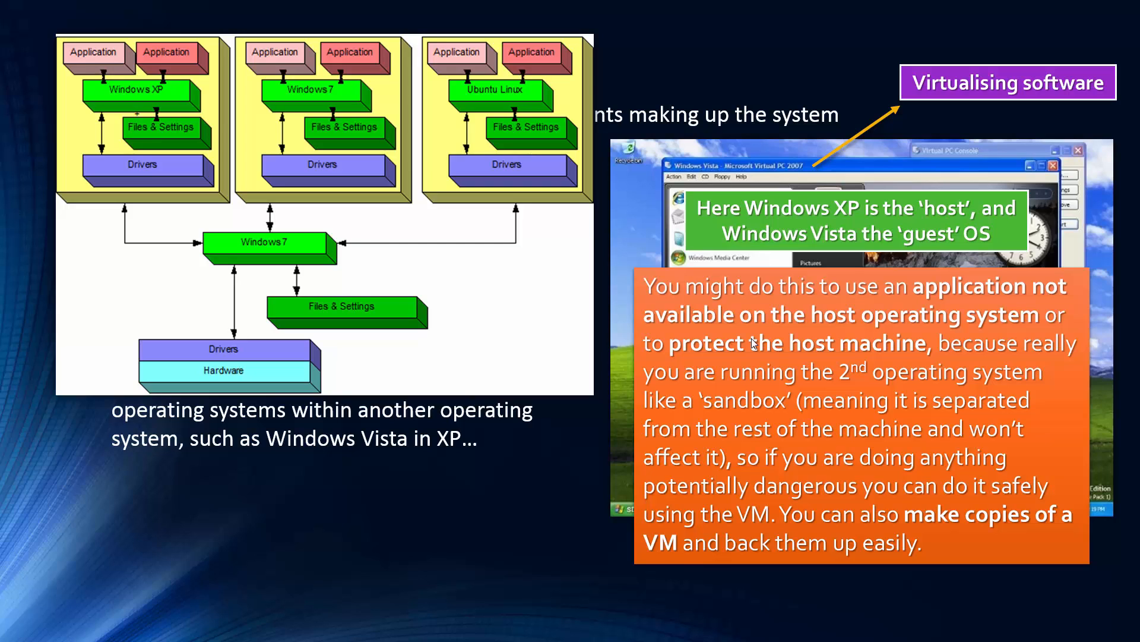
mouse_move(629, 373)
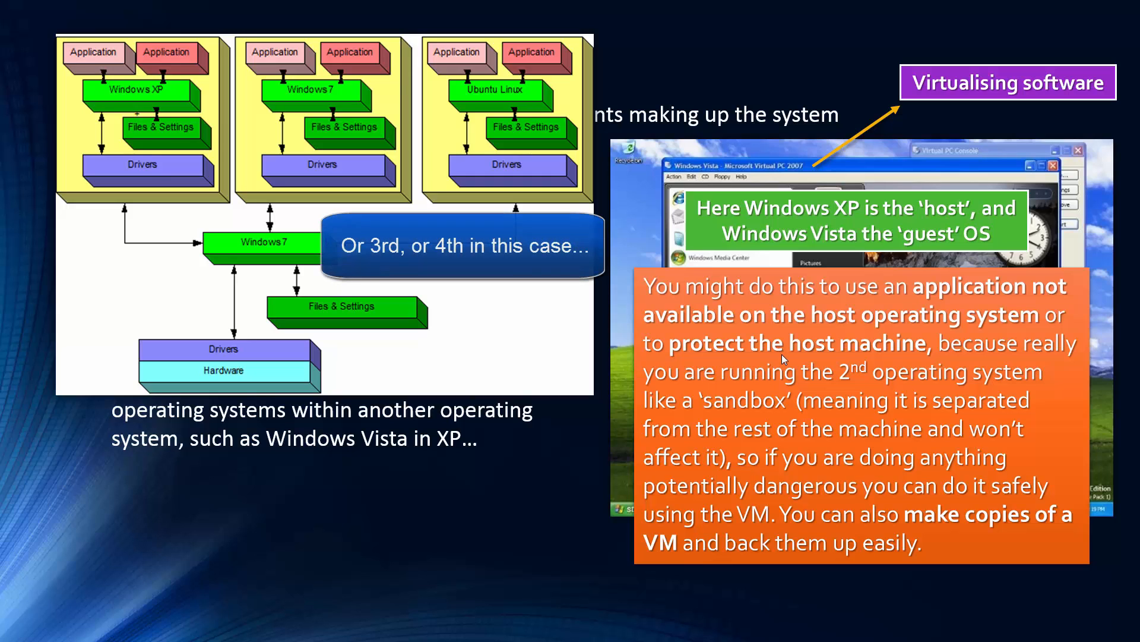
mouse_move(747, 218)
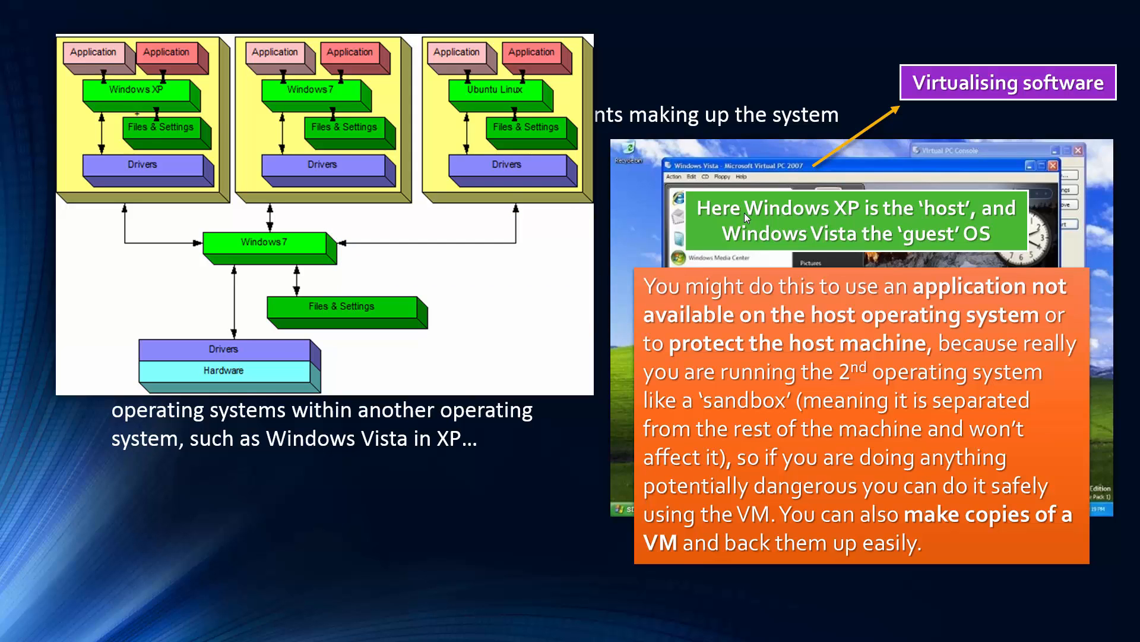
mouse_move(226, 51)
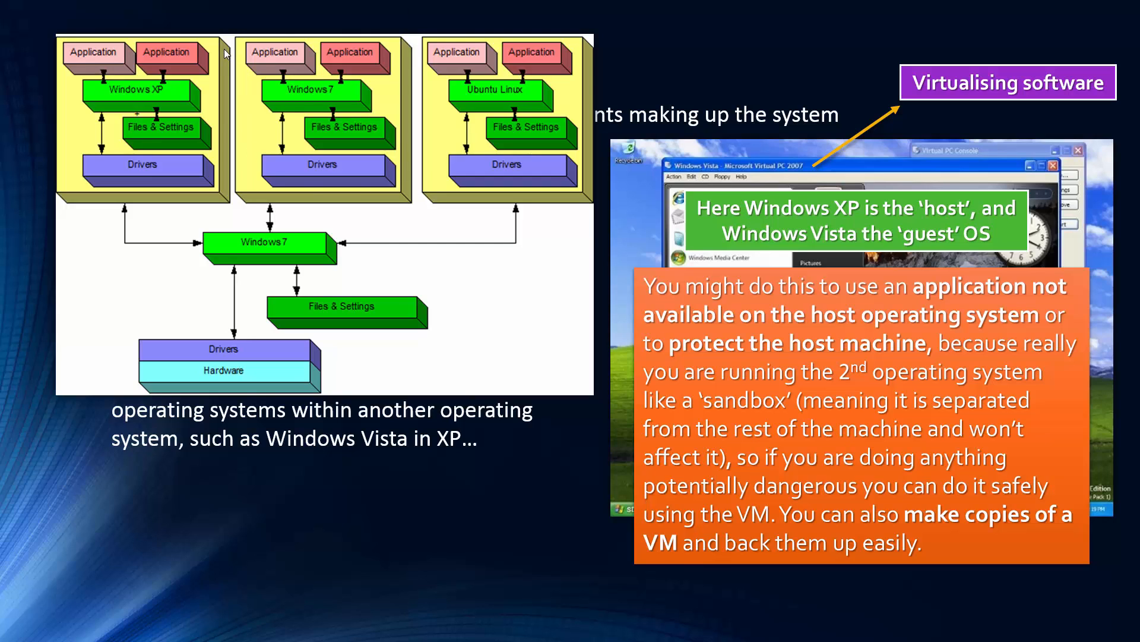
mouse_move(385, 63)
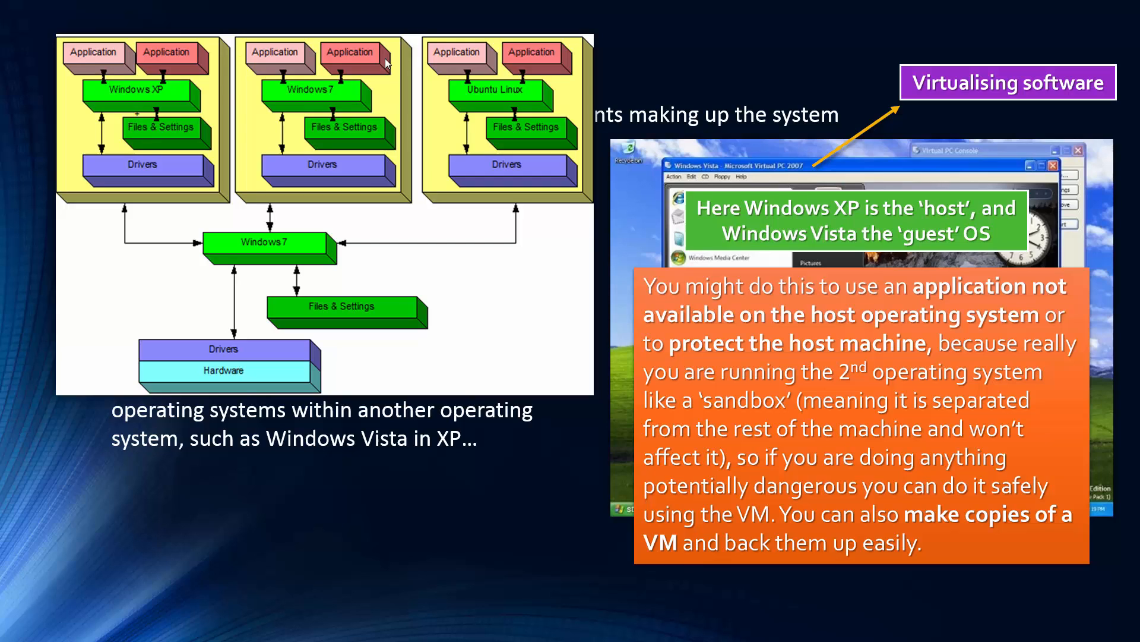
mouse_move(398, 191)
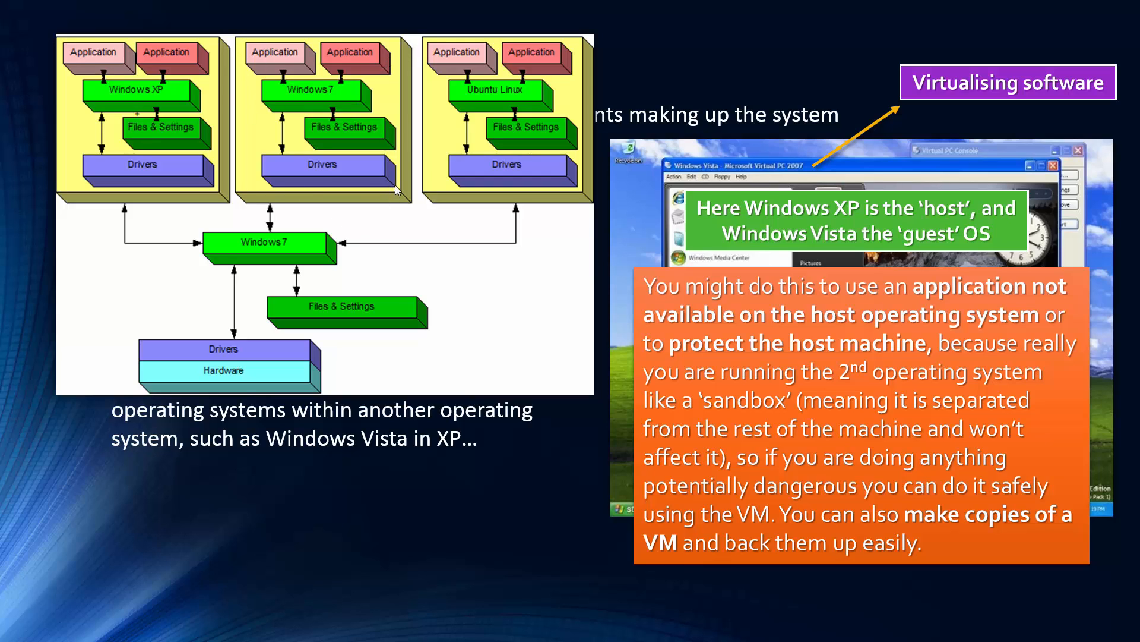
mouse_move(287, 60)
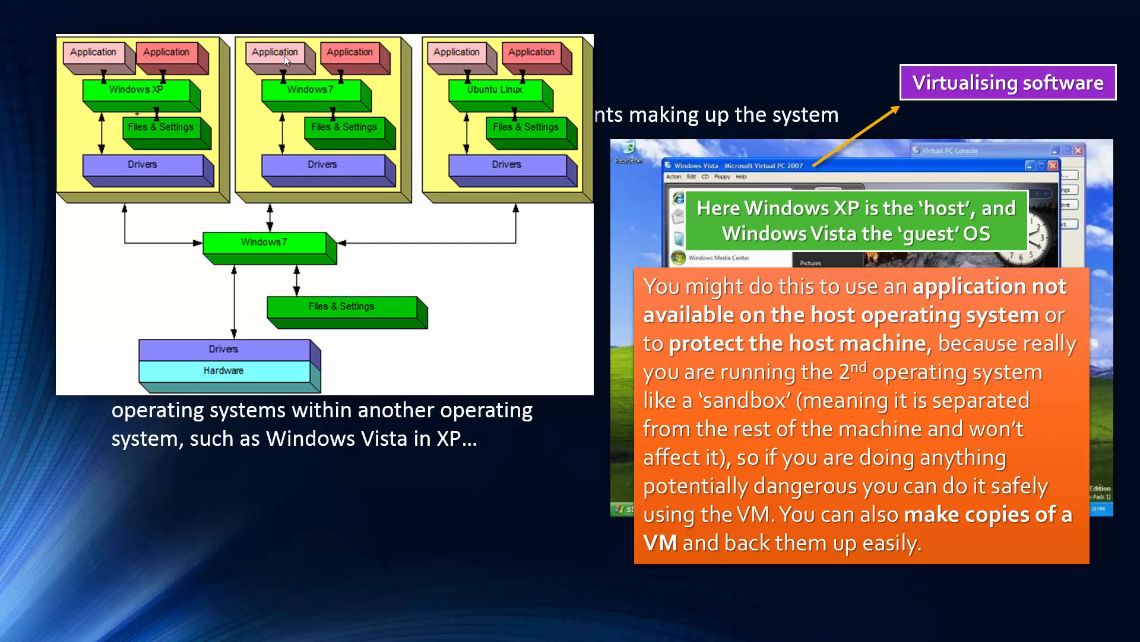
mouse_move(261, 89)
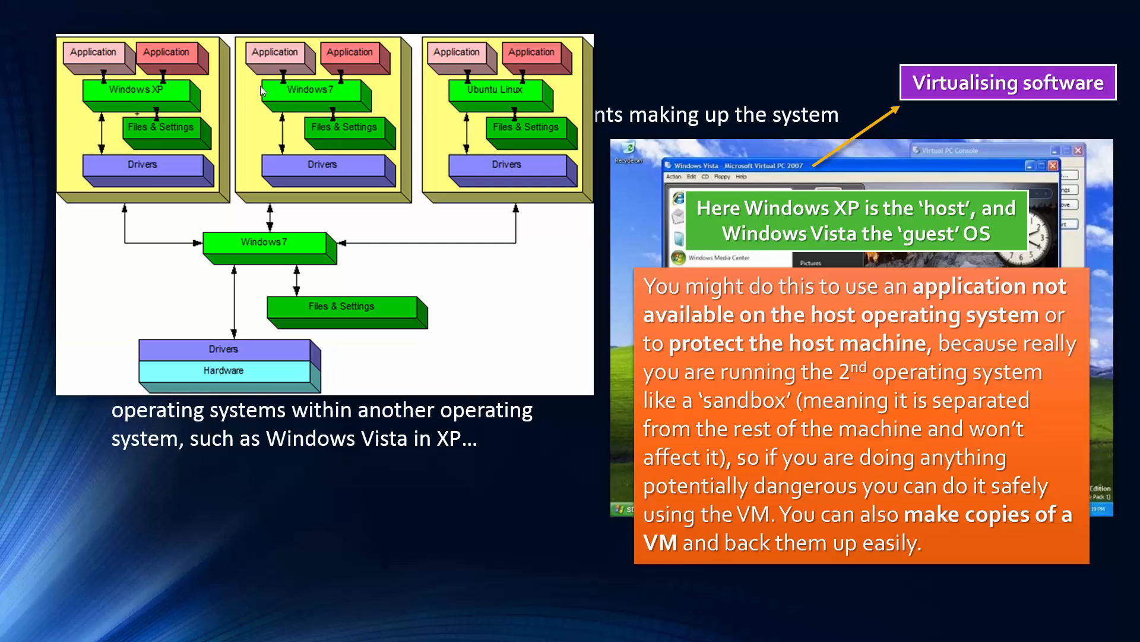
mouse_move(339, 130)
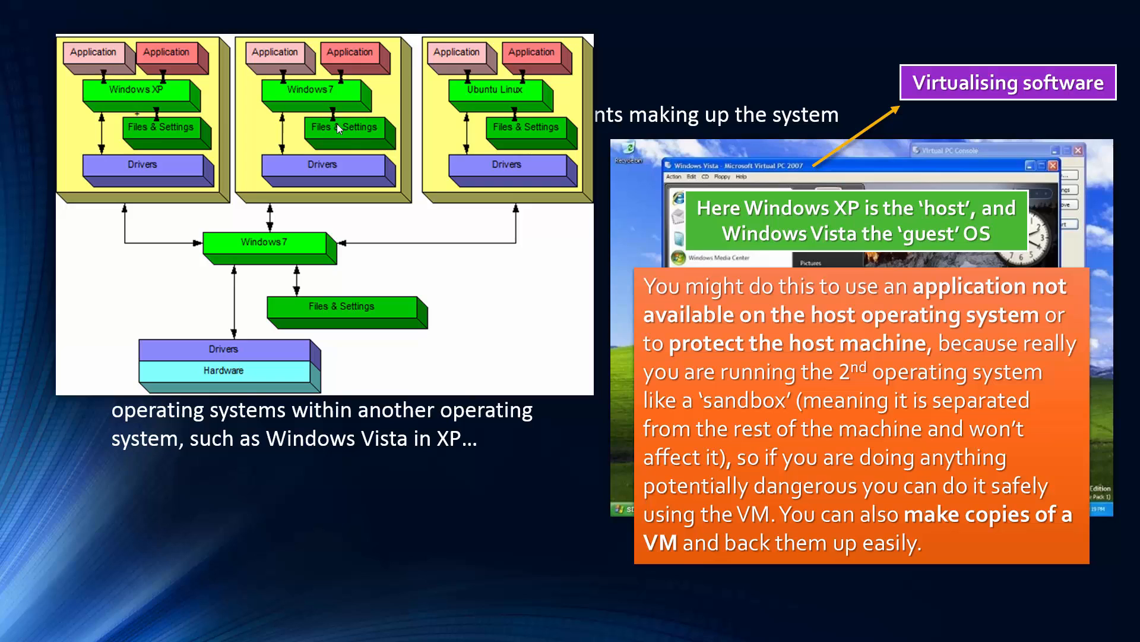
mouse_move(307, 294)
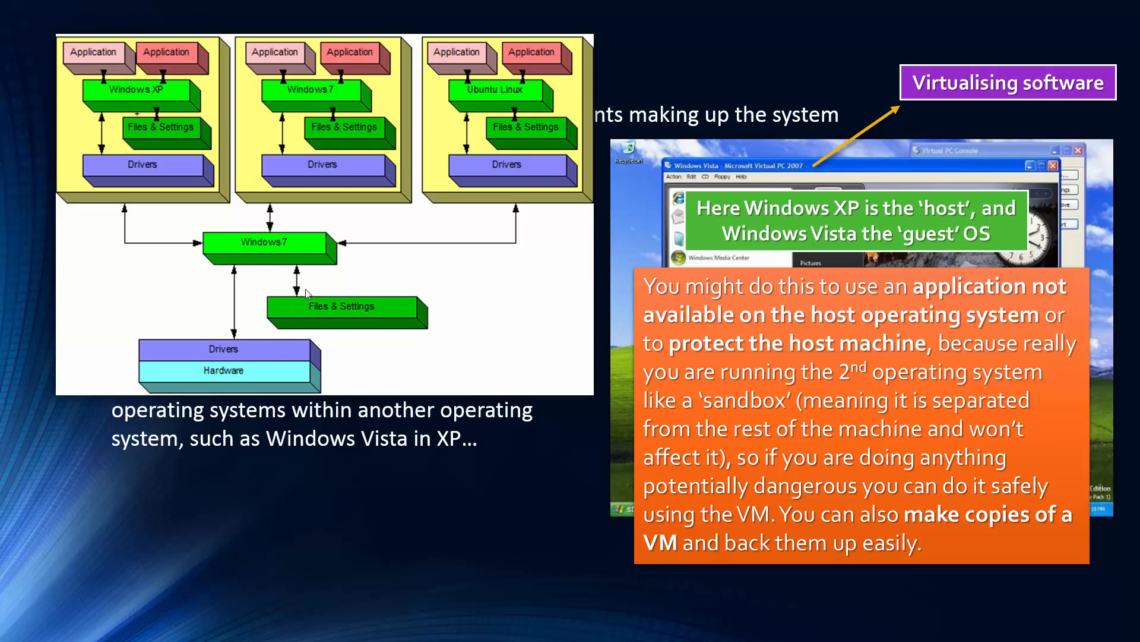
mouse_move(364, 183)
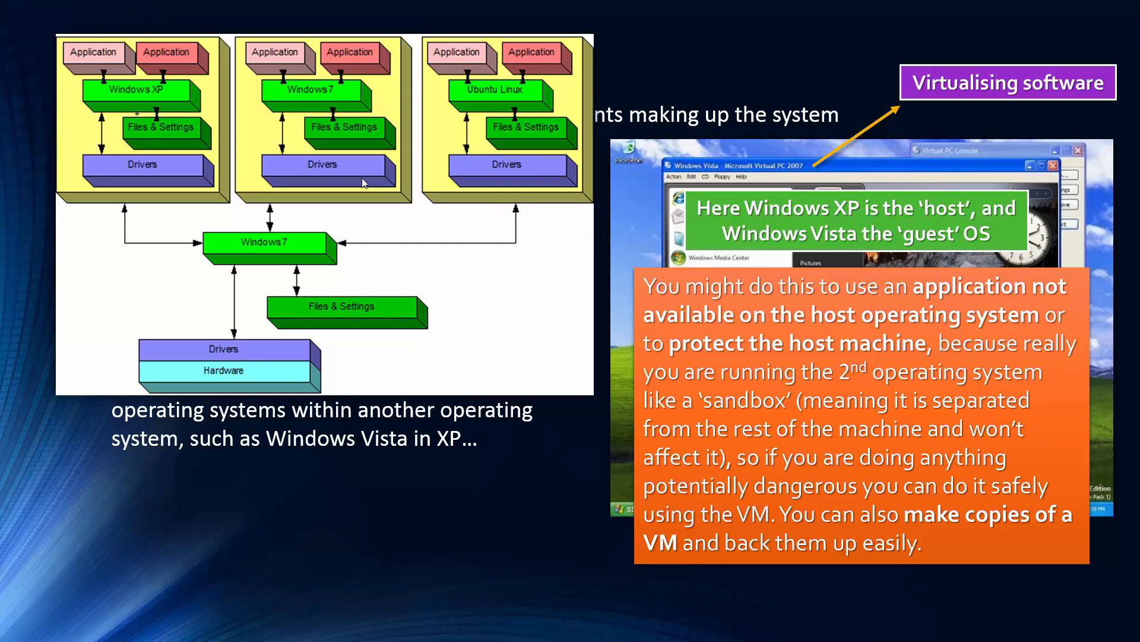
mouse_move(316, 89)
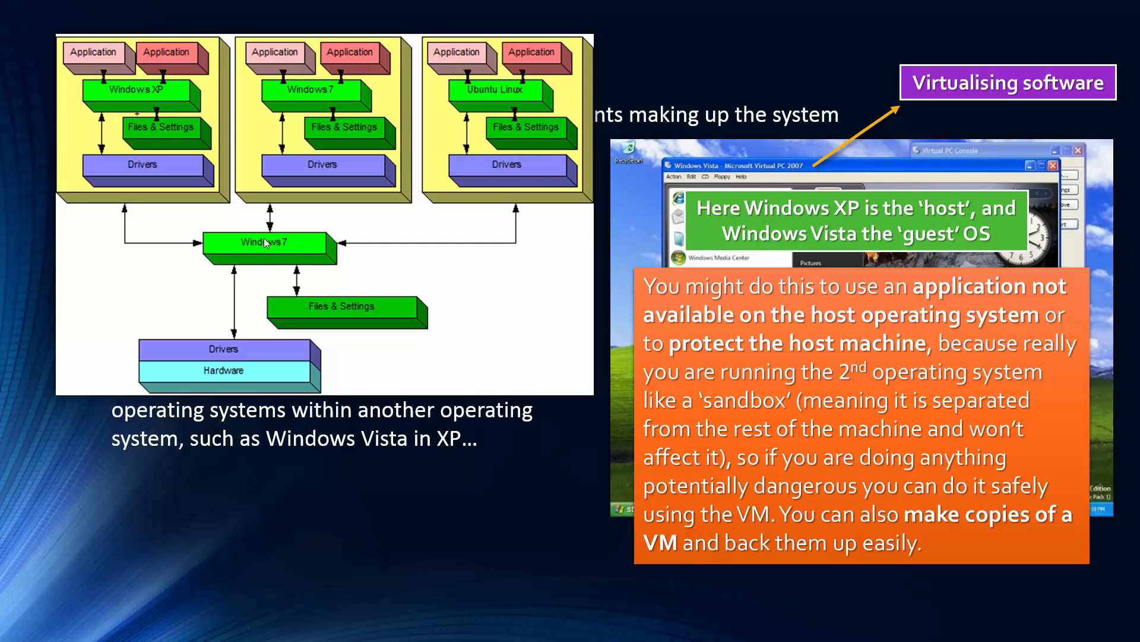
mouse_move(322, 170)
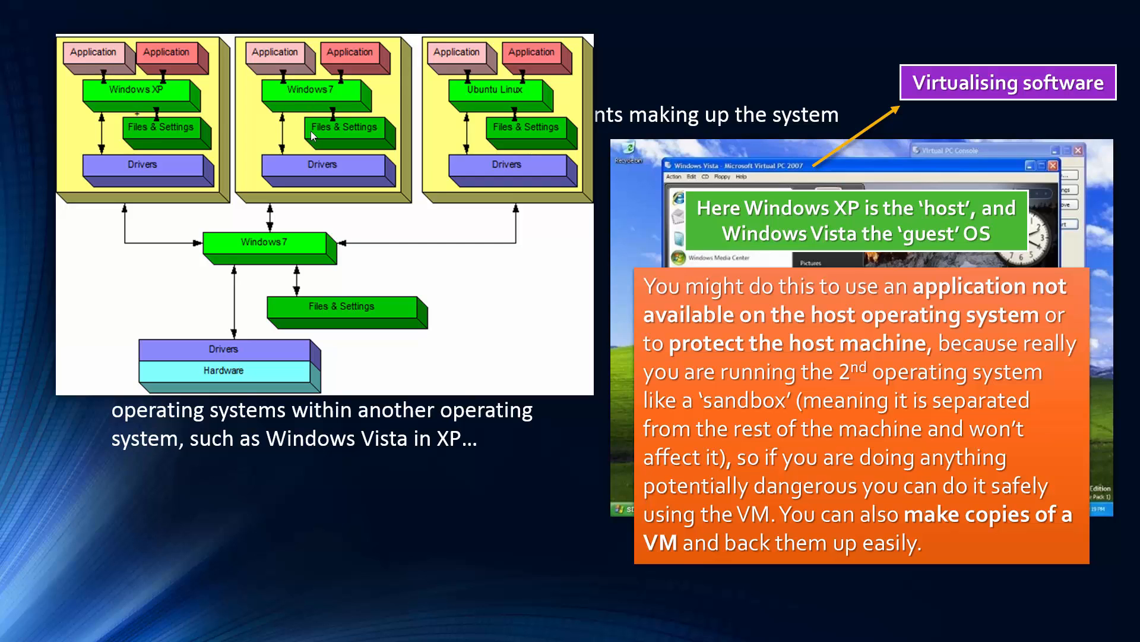
mouse_move(304, 131)
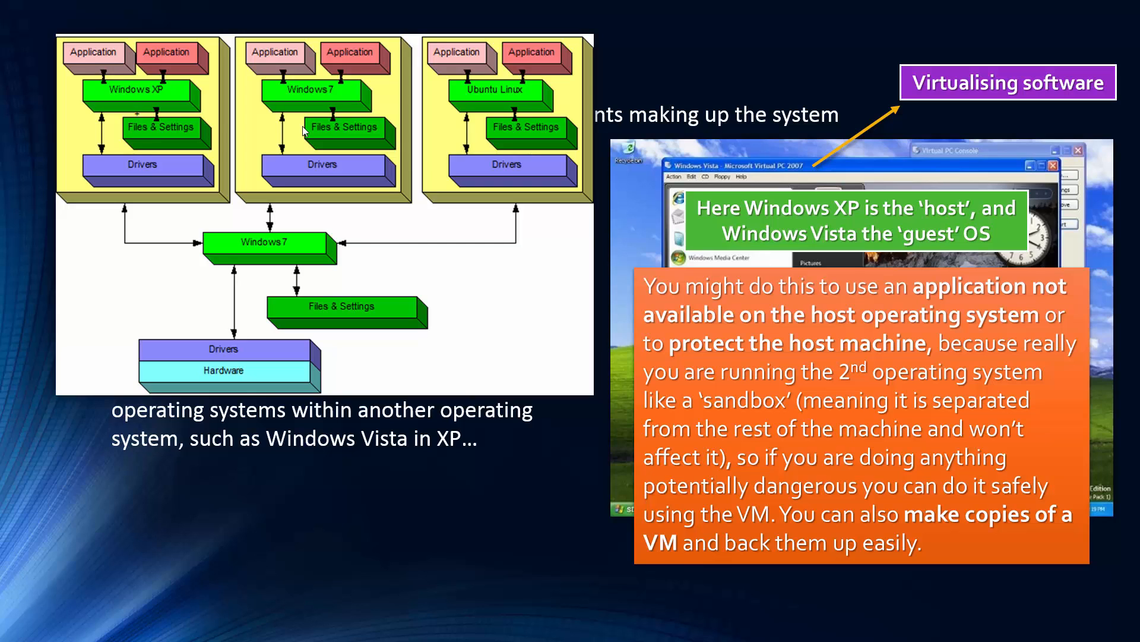
mouse_move(221, 357)
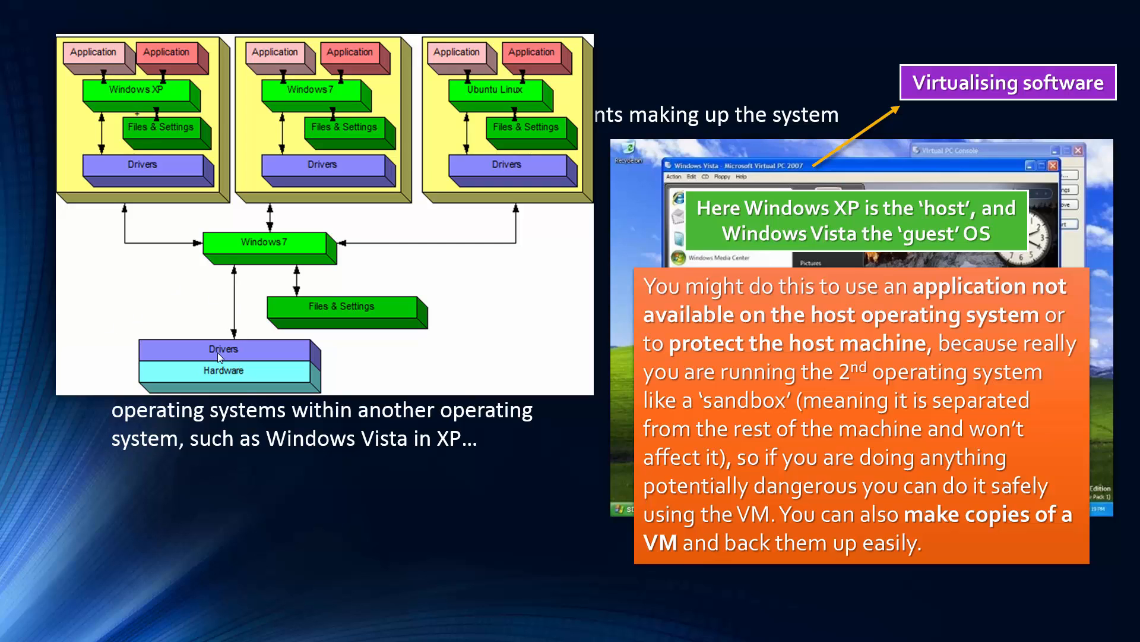
mouse_move(301, 360)
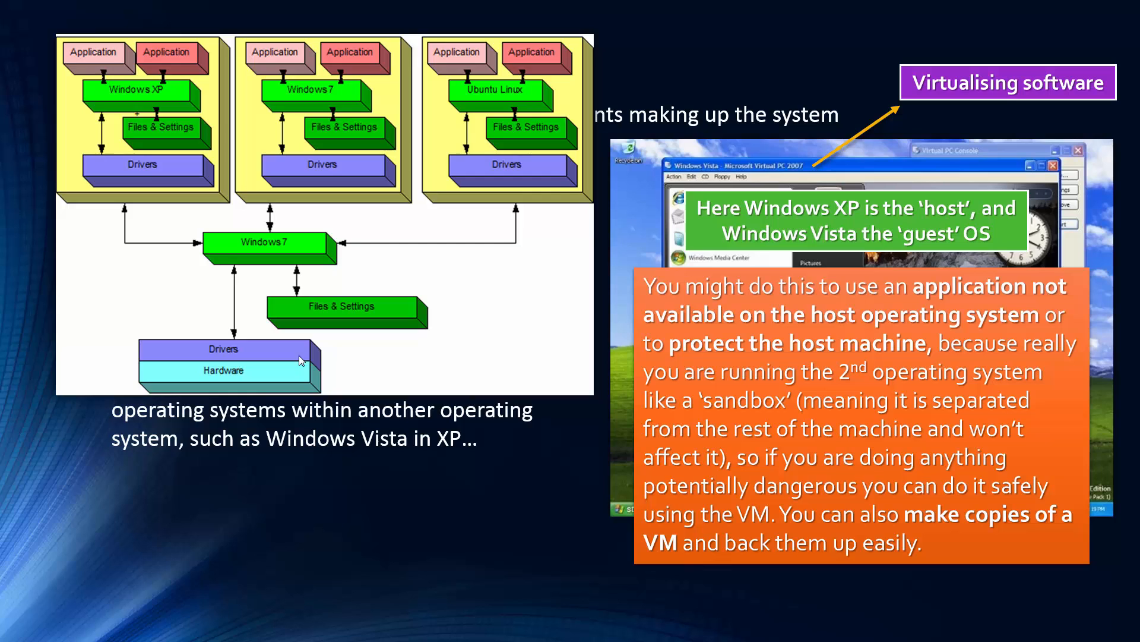
mouse_move(313, 336)
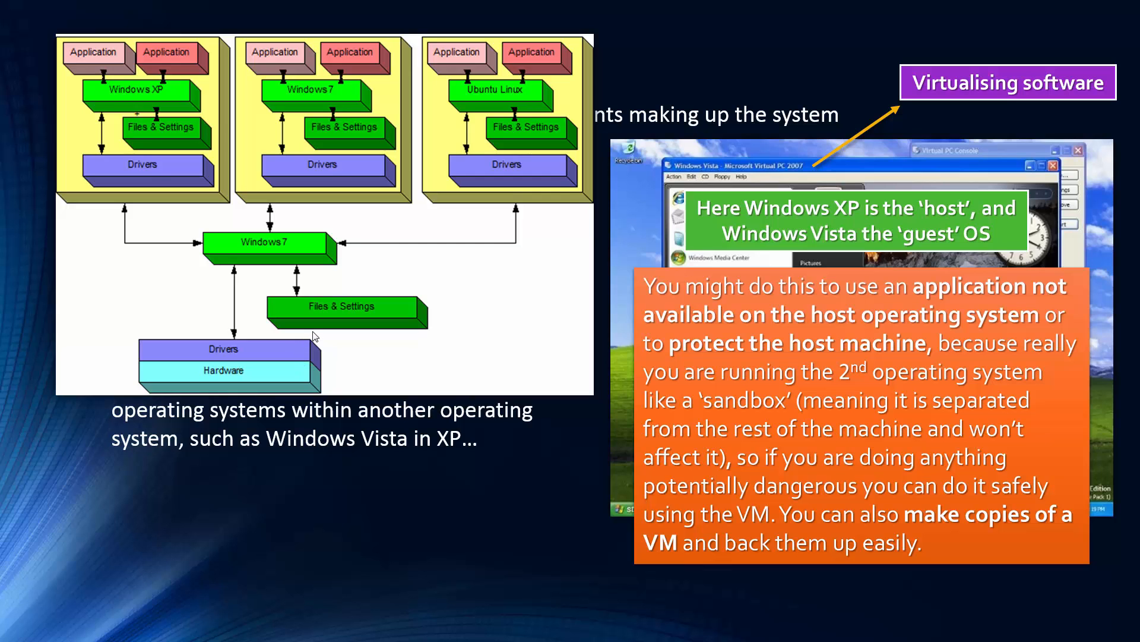